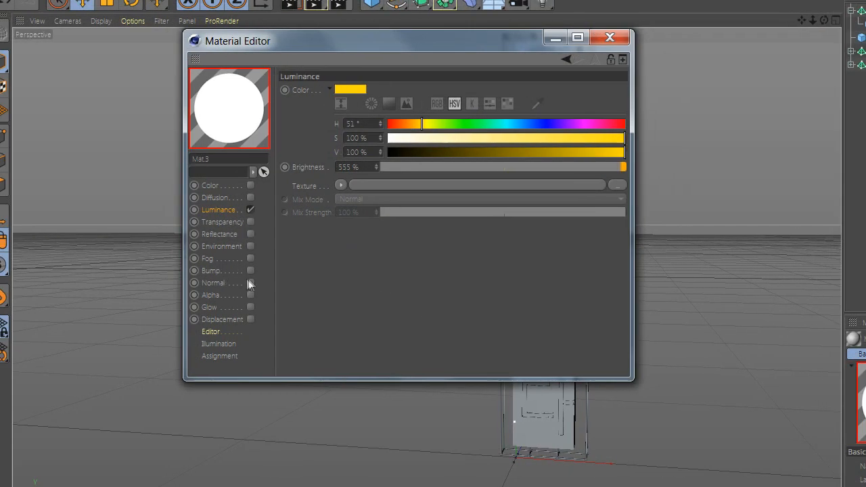
# - Enable Glow with adjusted settings on the yellow text material and the magenta frame material
pyautogui.click(209, 316)
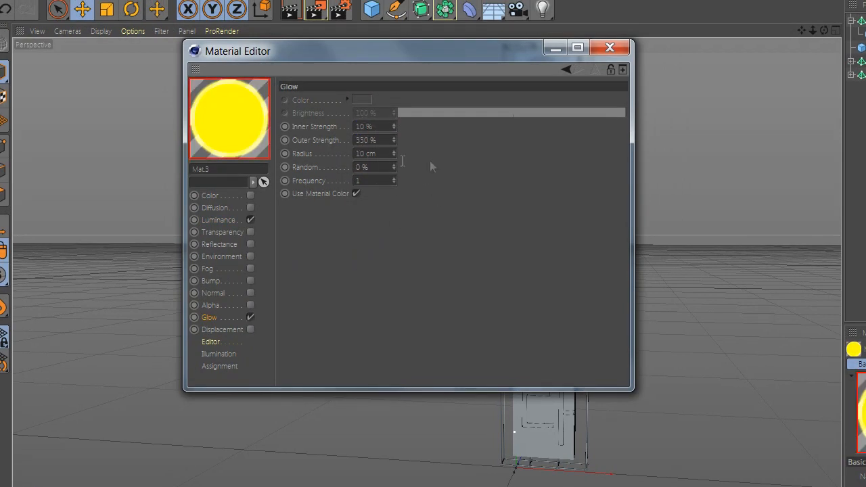
pyautogui.click(609, 47)
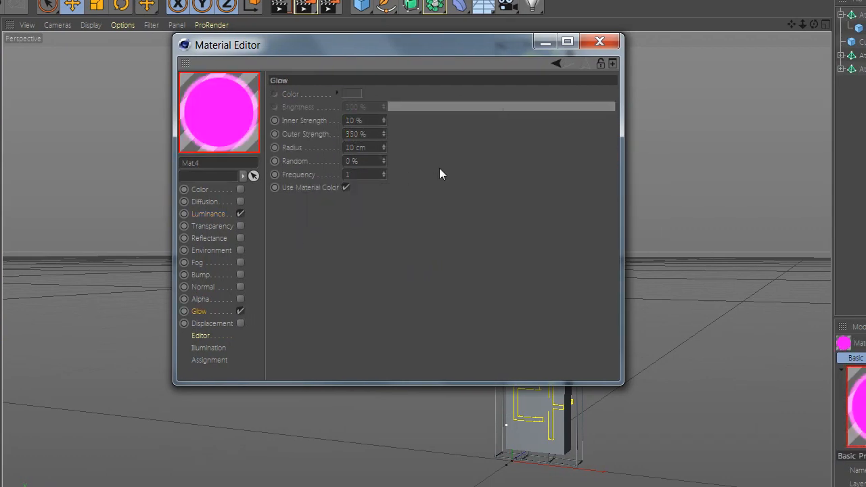
pyautogui.click(598, 41)
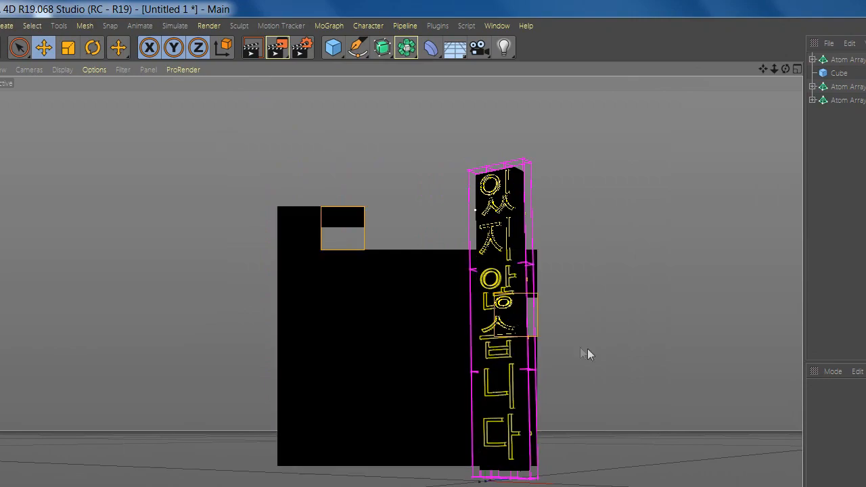
pyautogui.click(387, 46)
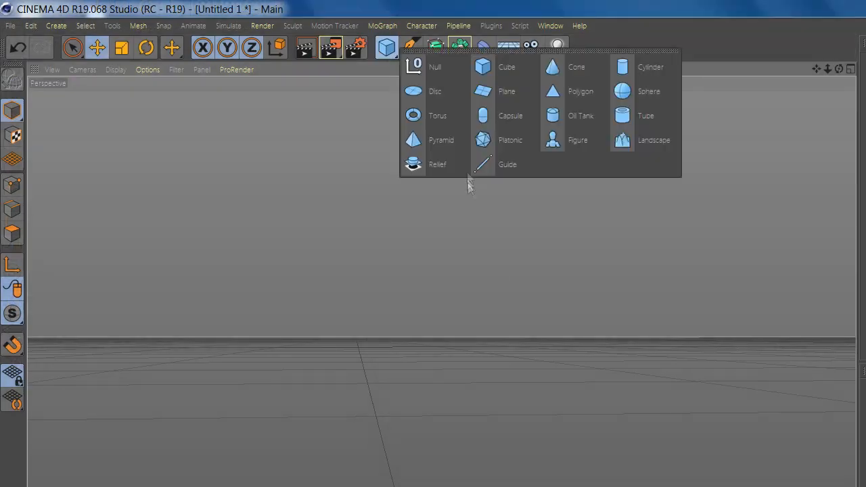
# - Add a Plane and load the neon dancer image into a new luminous material's Alpha slot
pyautogui.click(506, 91)
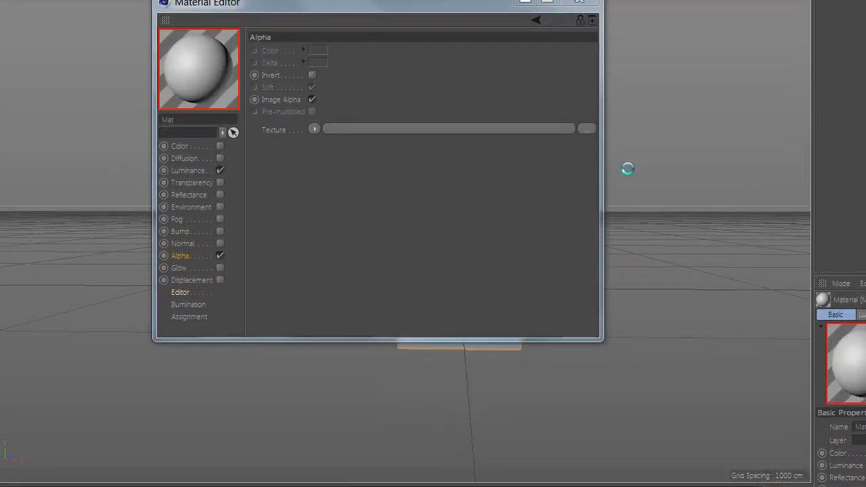
pyautogui.click(314, 130)
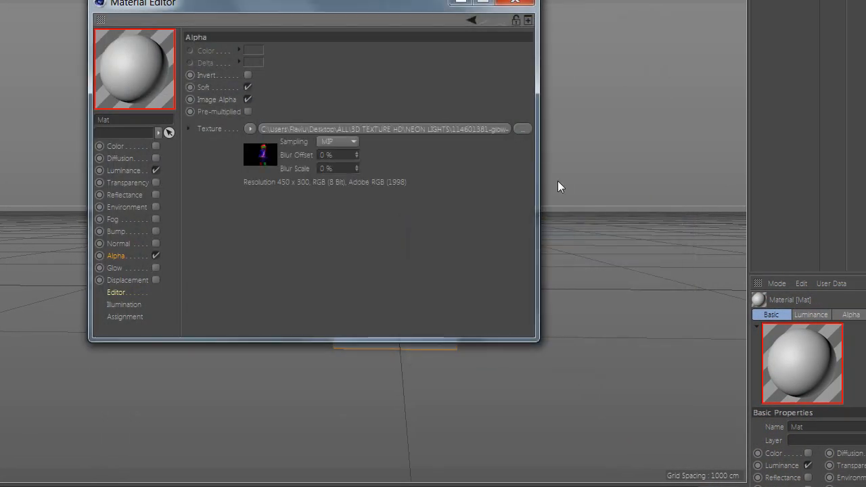
pyautogui.click(514, 3)
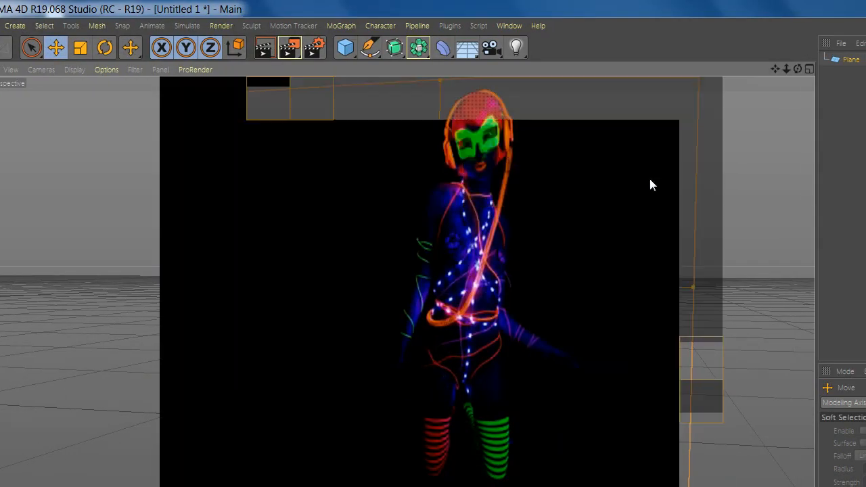
# - Add a Cube primitive to frame the dancer plane
pyautogui.click(344, 48)
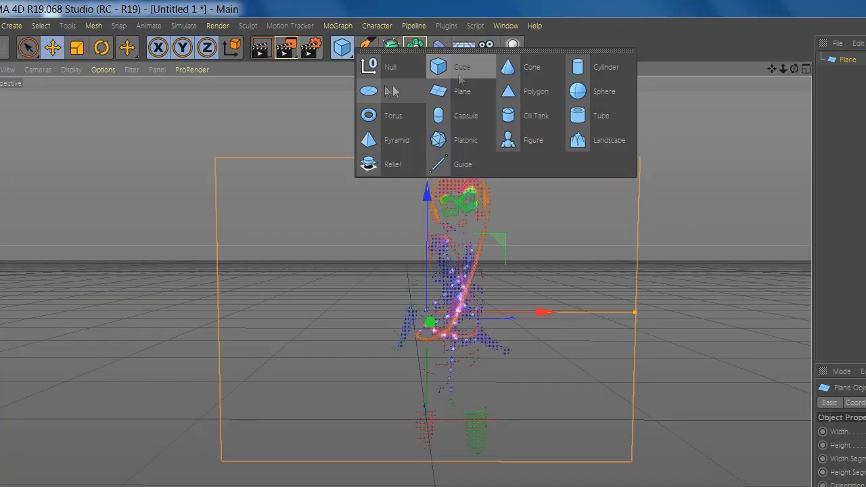
pyautogui.click(462, 67)
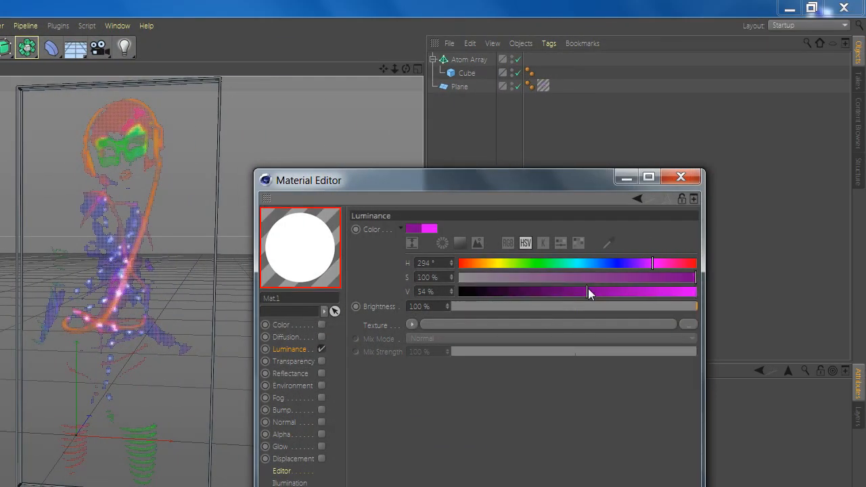
# - Set the frame material's Luminance colour to a deep purple, then edit the dancer material
pyautogui.click(280, 368)
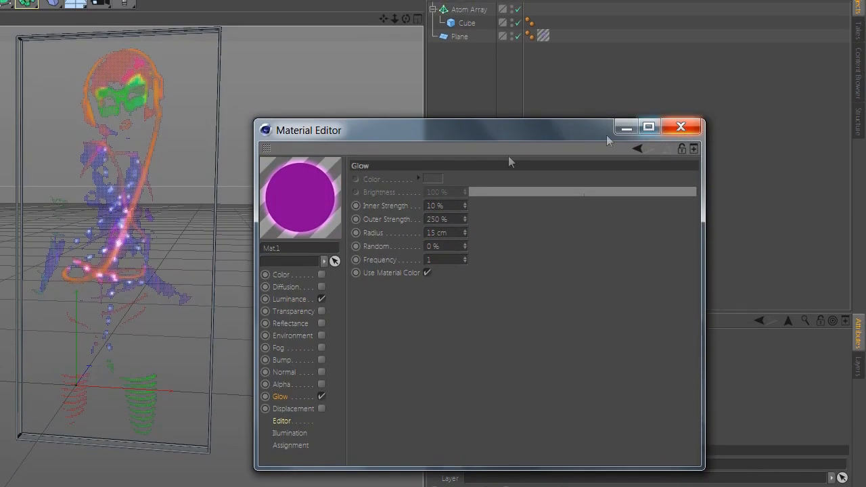
pyautogui.click(291, 299)
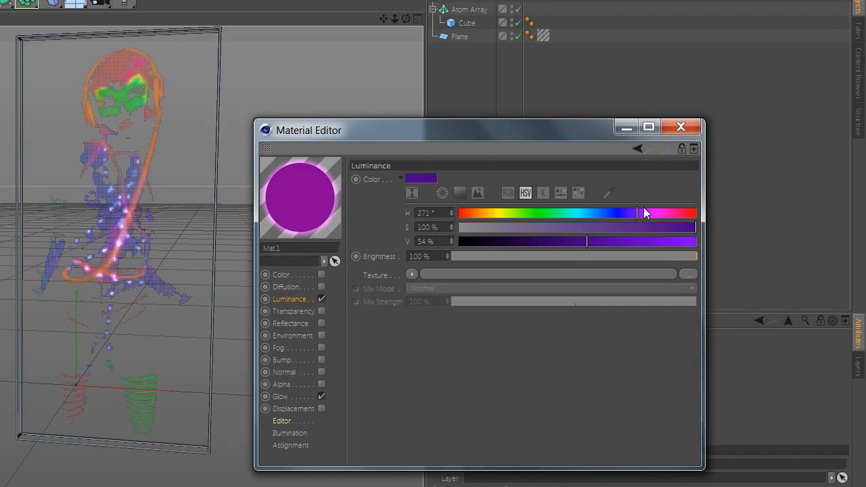
pyautogui.click(681, 127)
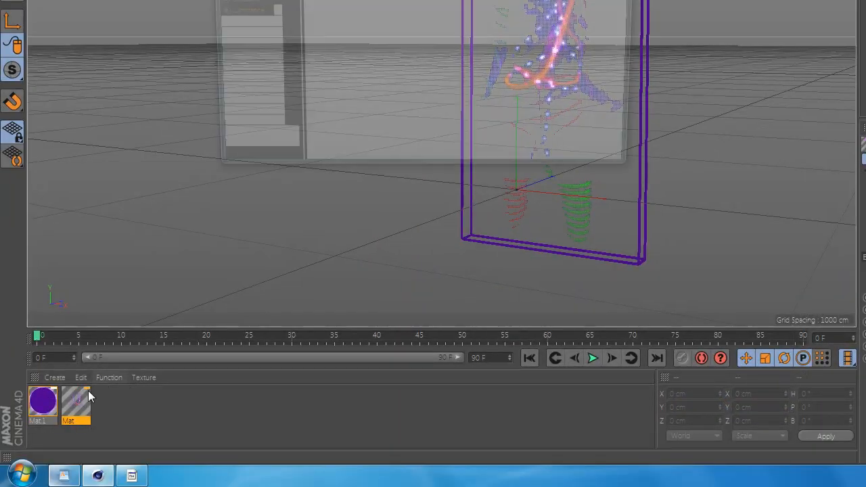
pyautogui.doubleClick(74, 403)
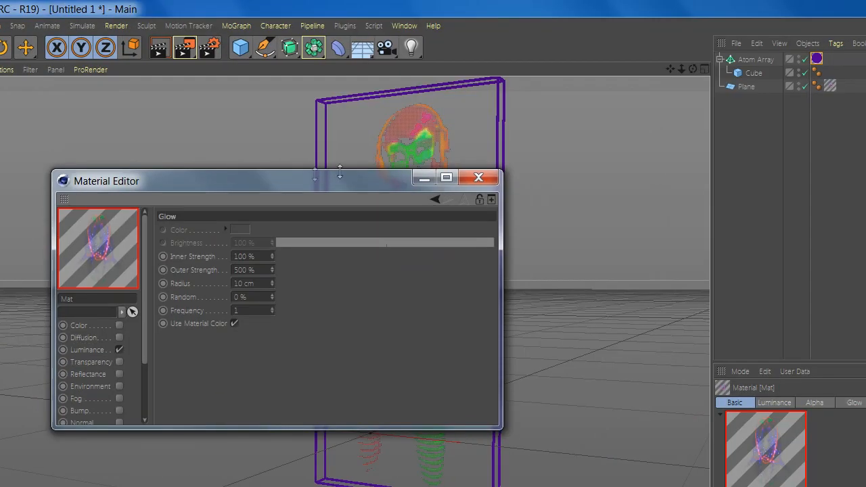